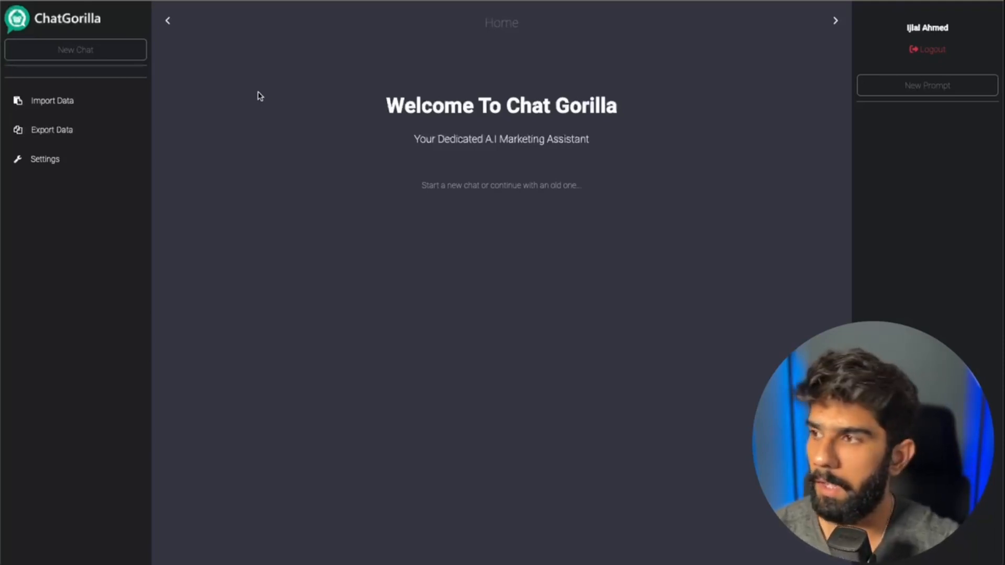
mouse_move(90, 109)
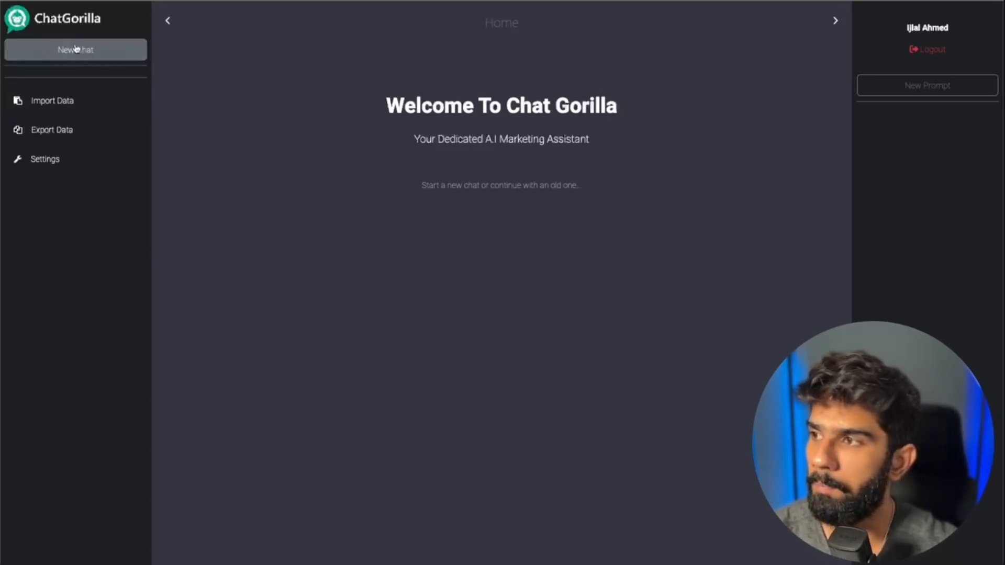
Step: Create a chat titled Test and ask what kind of marketing ChatGorilla can do
left_click(75, 50)
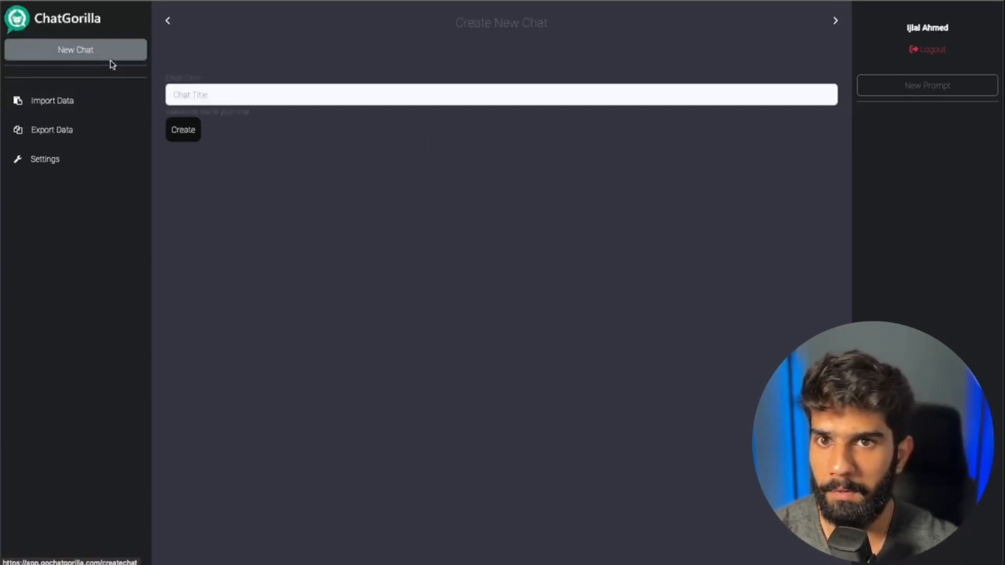
left_click(500, 94)
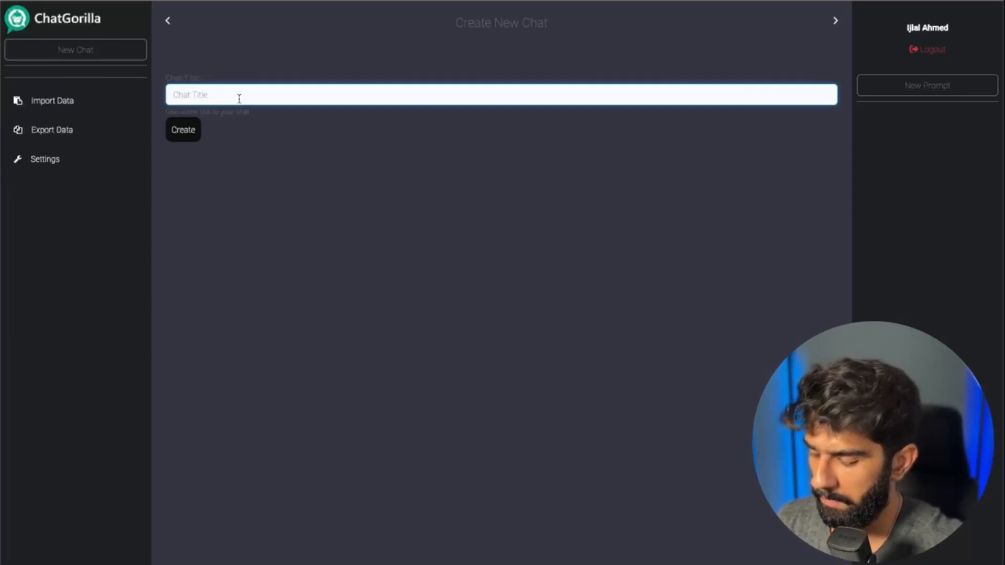
left_click(182, 130)
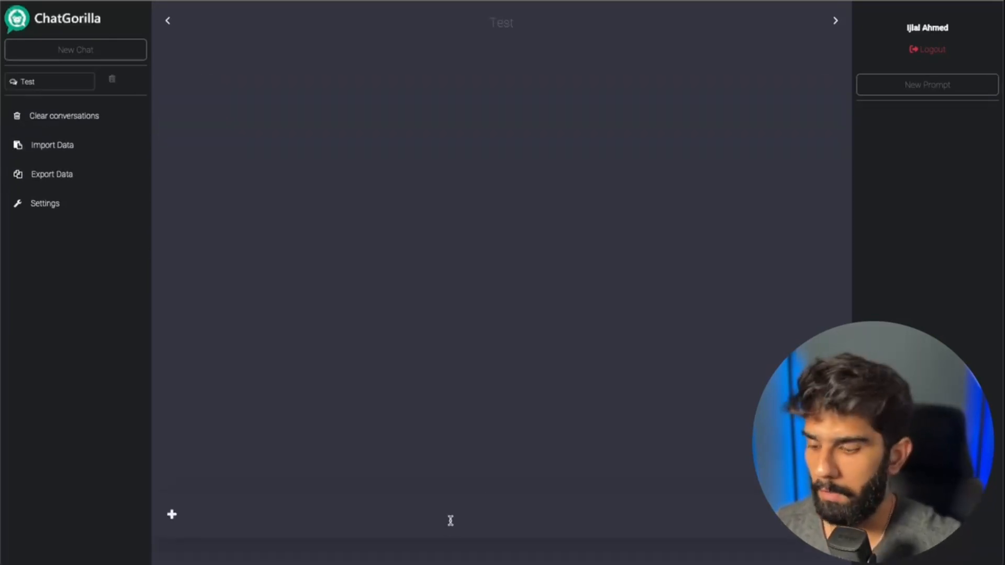
type("What kind of marketing can you do for me?")
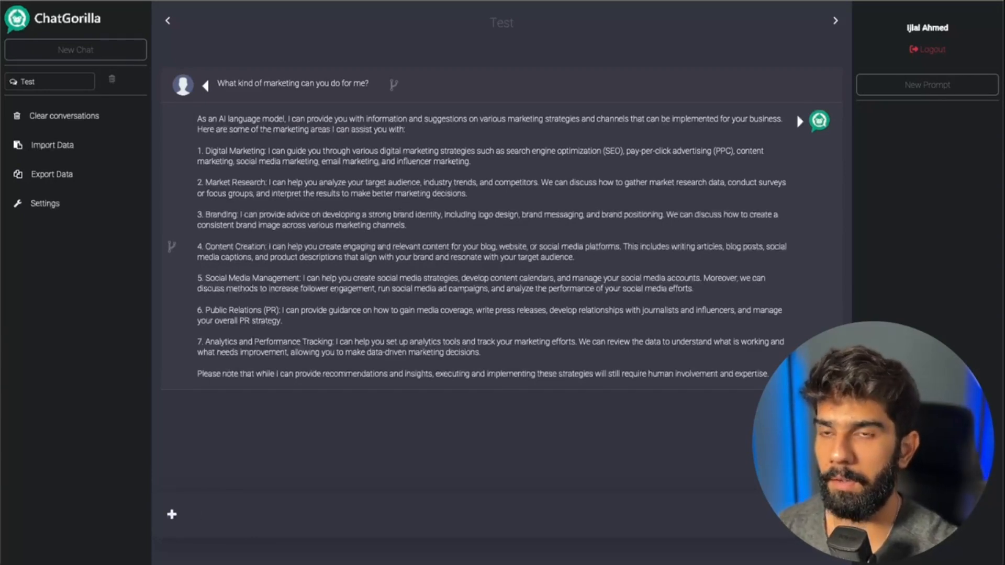
Step: Send a /draw request for a cat by a bonfire near a window with snow outside
left_click(172, 514)
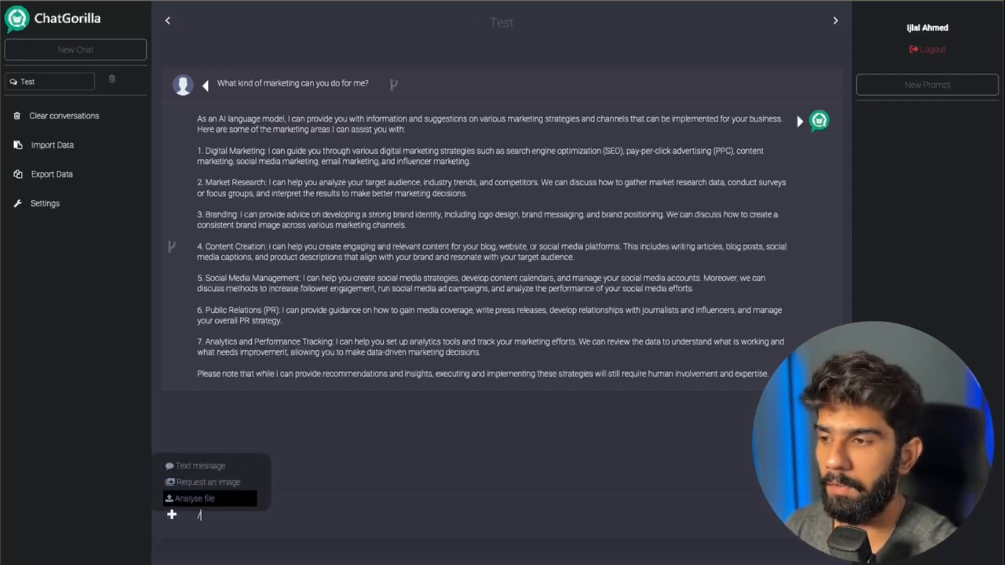
mouse_move(207, 482)
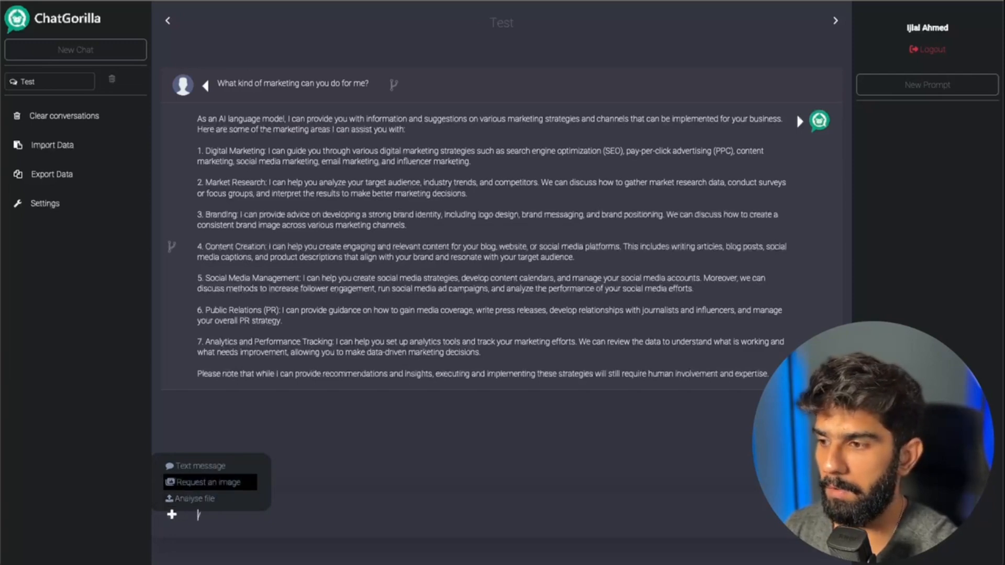
type("/draw")
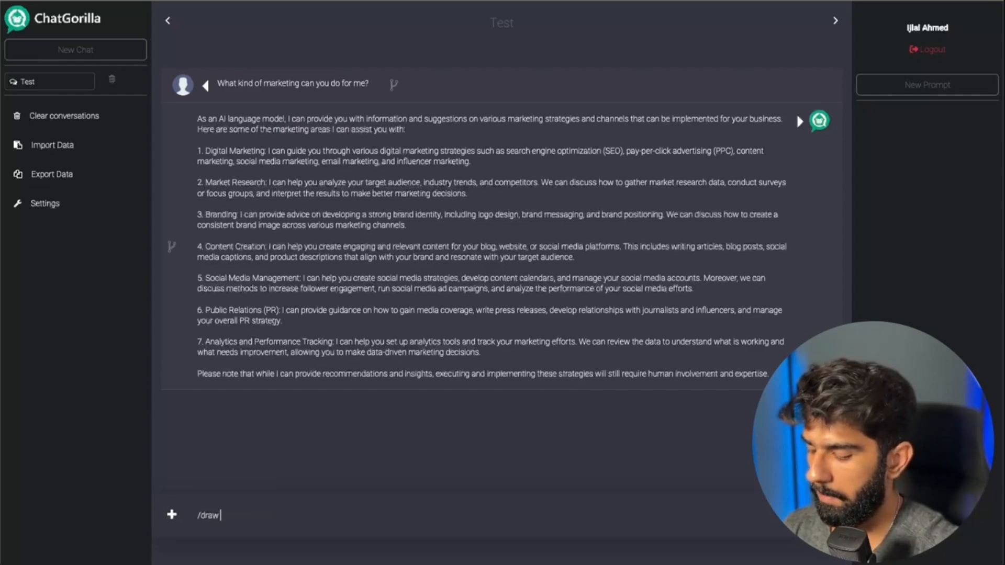
type("d")
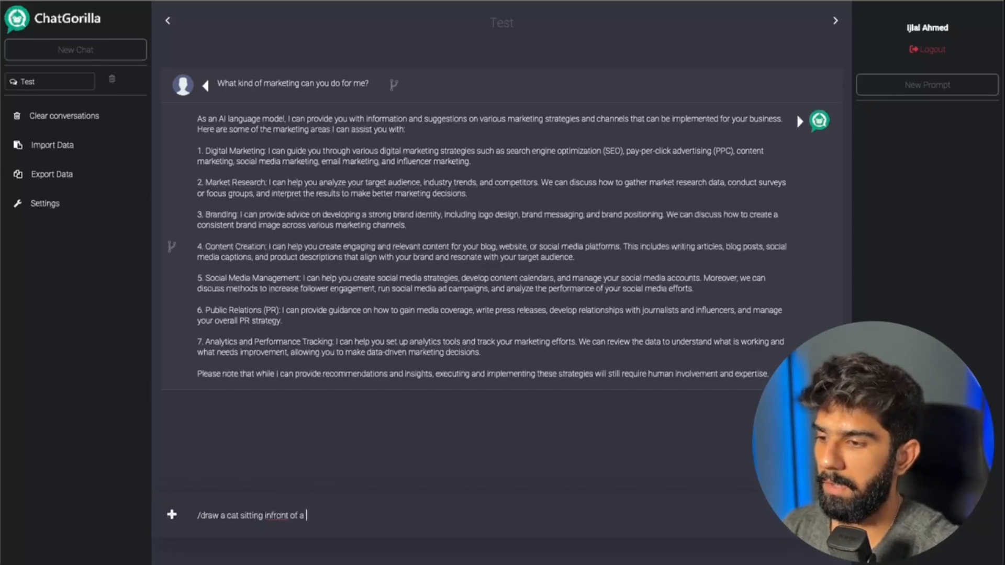
type("bonefire near a window")
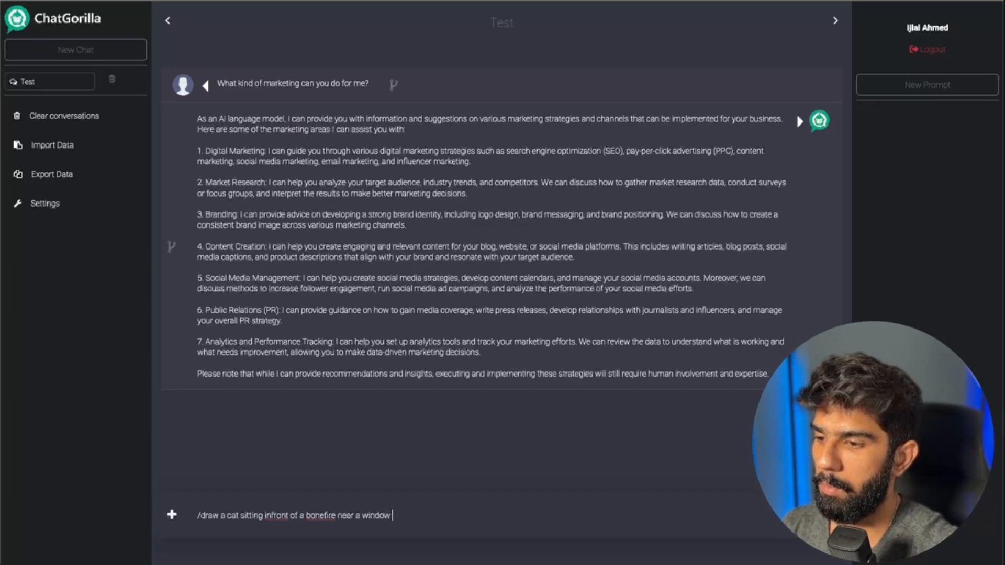
type("snowing outs")
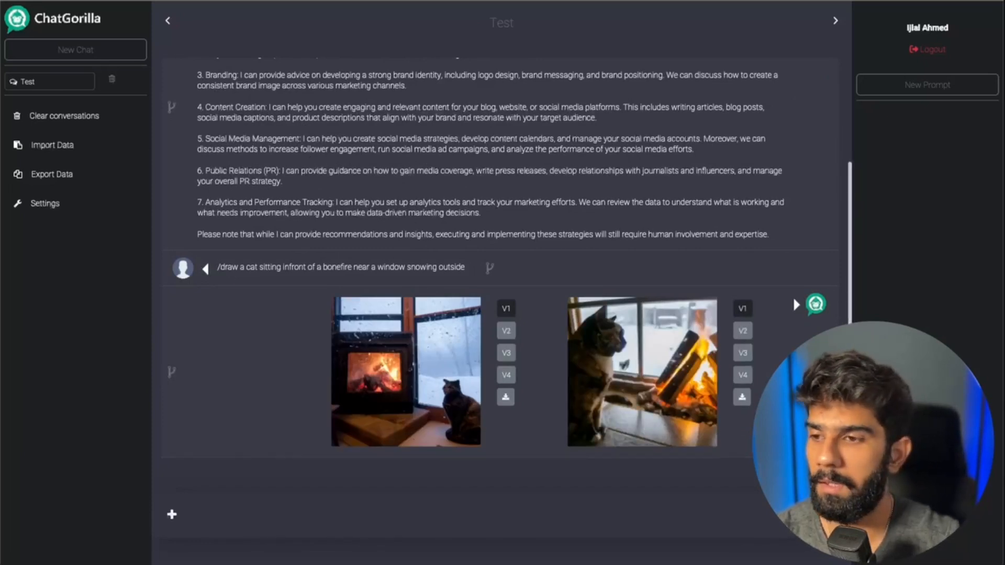
Step: Show the V2 variation of the right-hand generated cat image
left_click(505, 330)
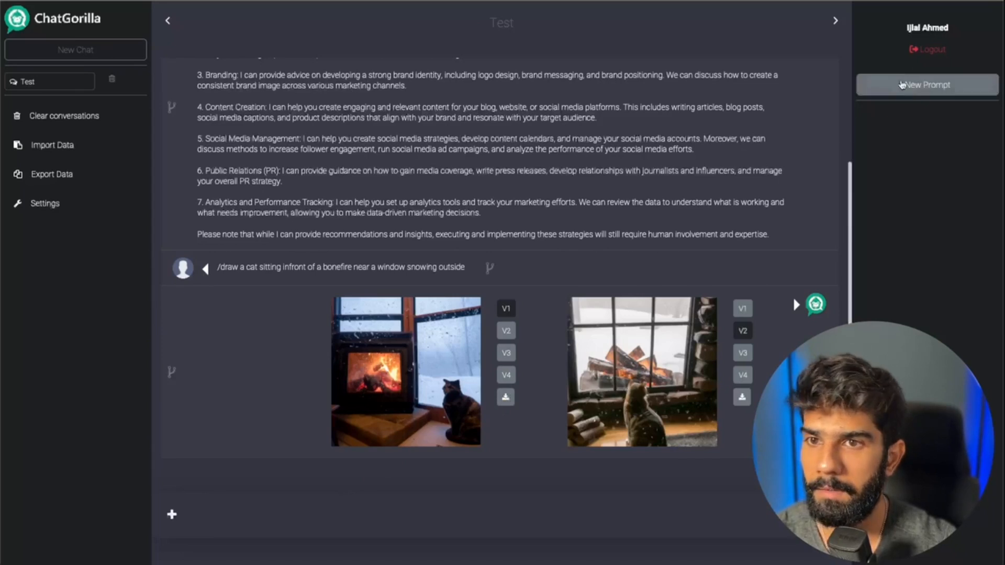
mouse_move(904, 106)
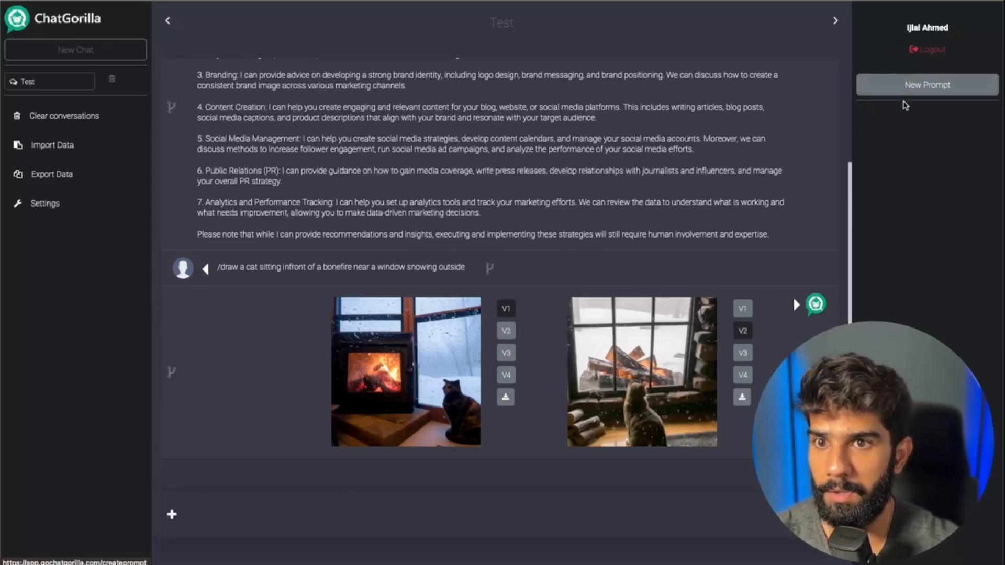
Step: Start a new prompt and browse the sales script, SEO and SMS campaign categories
left_click(927, 85)
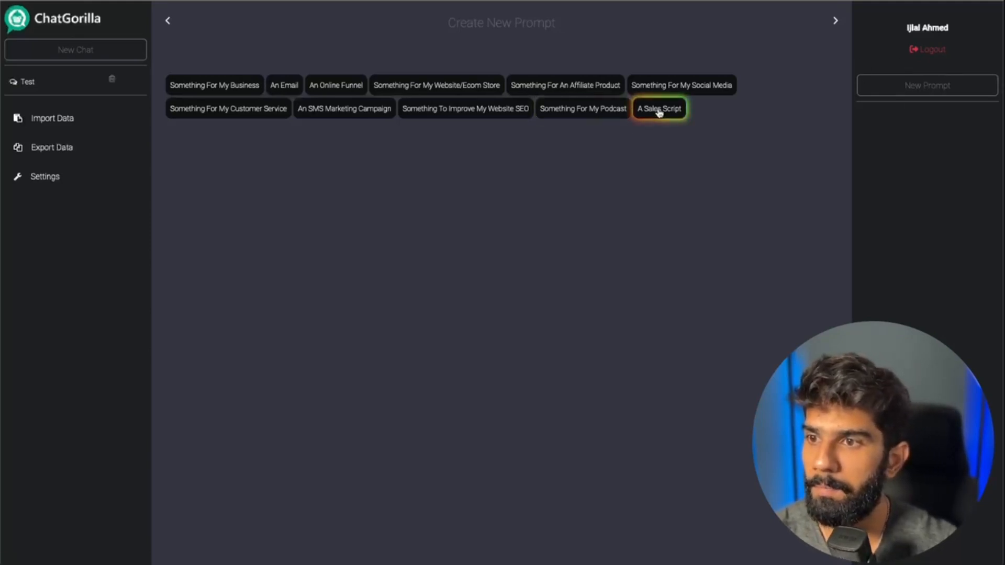
left_click(659, 108)
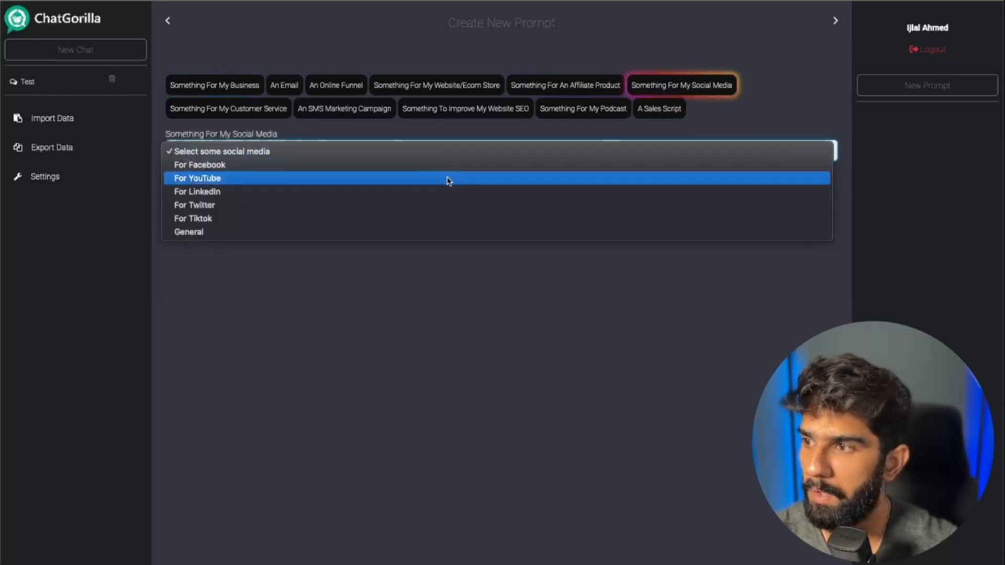
mouse_move(446, 222)
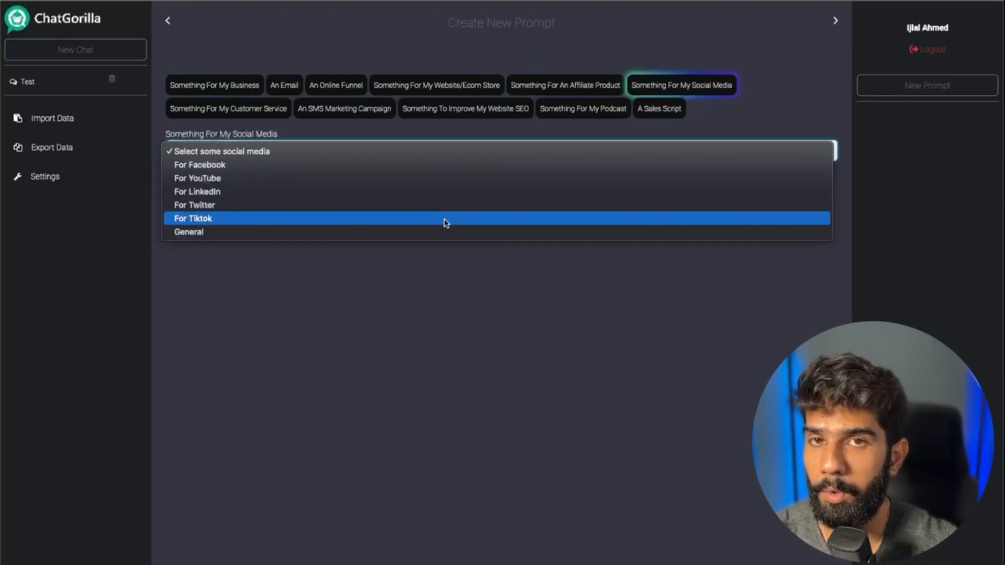
left_click(465, 108)
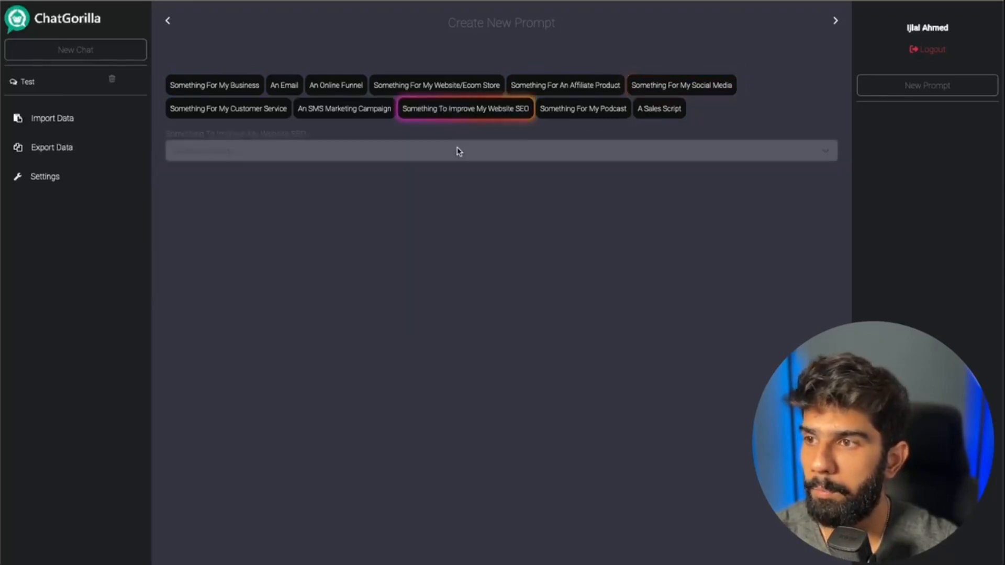
left_click(500, 151)
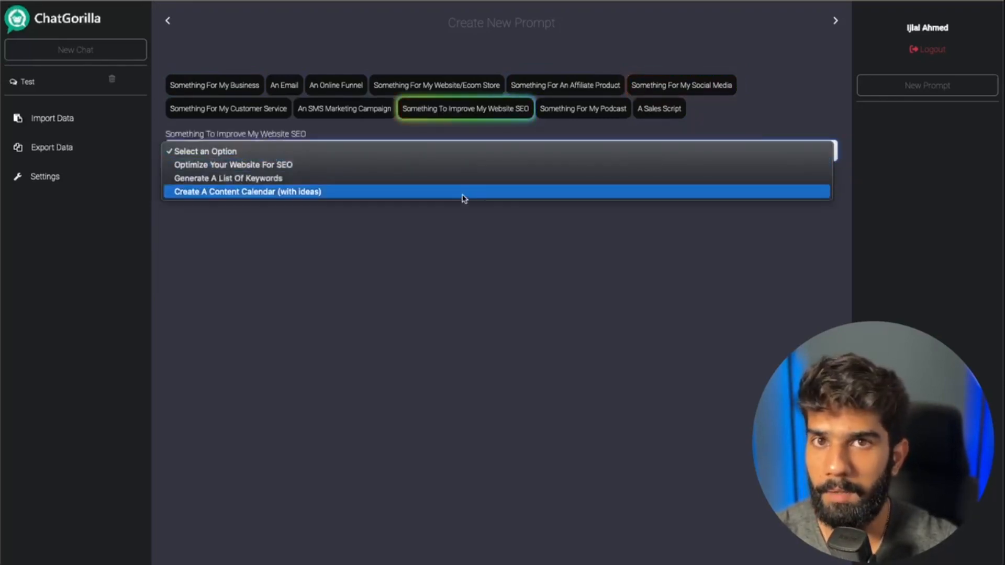
left_click(344, 108)
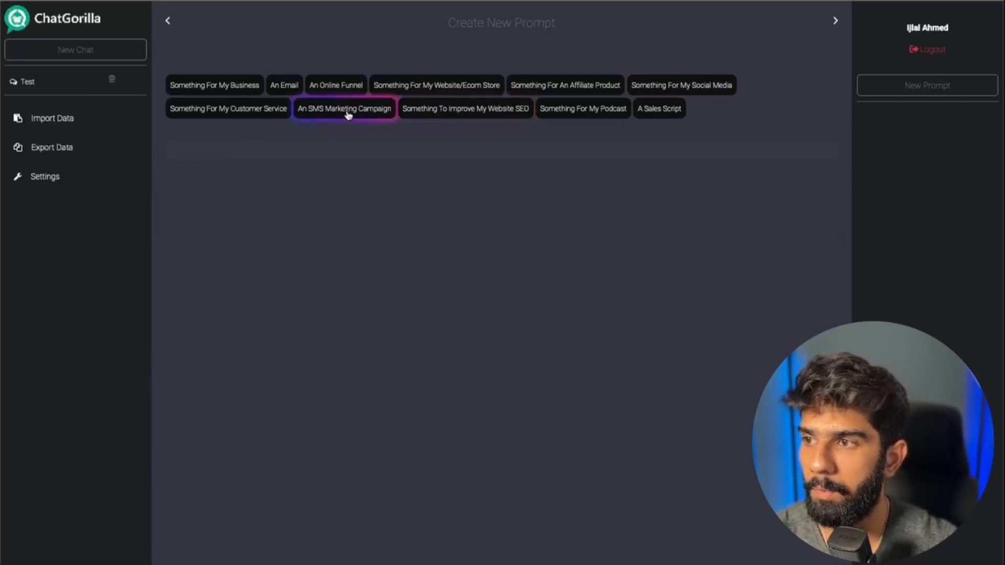
left_click(344, 108)
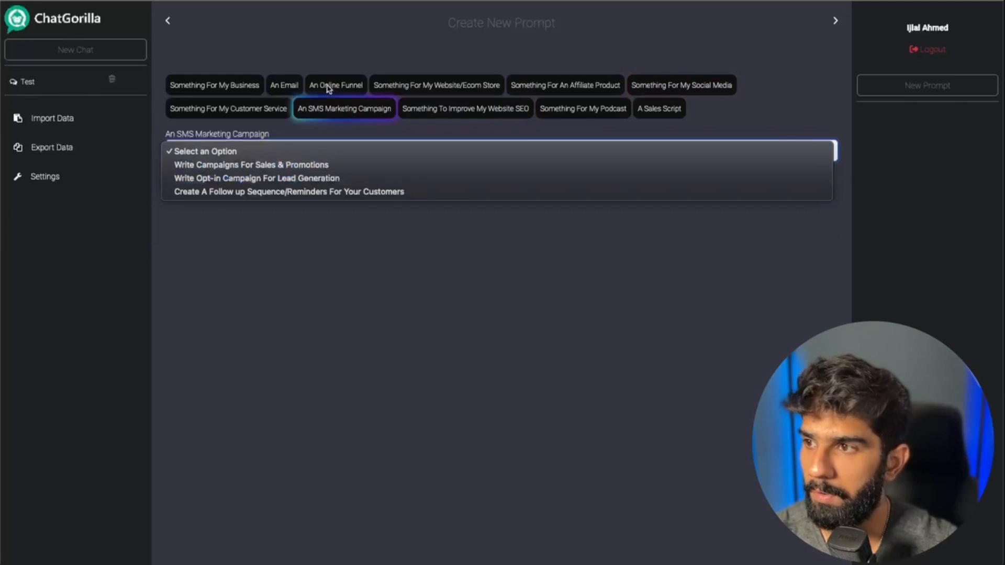
Step: Choose the email category and list its writing options such as Write A Newsletter
left_click(284, 85)
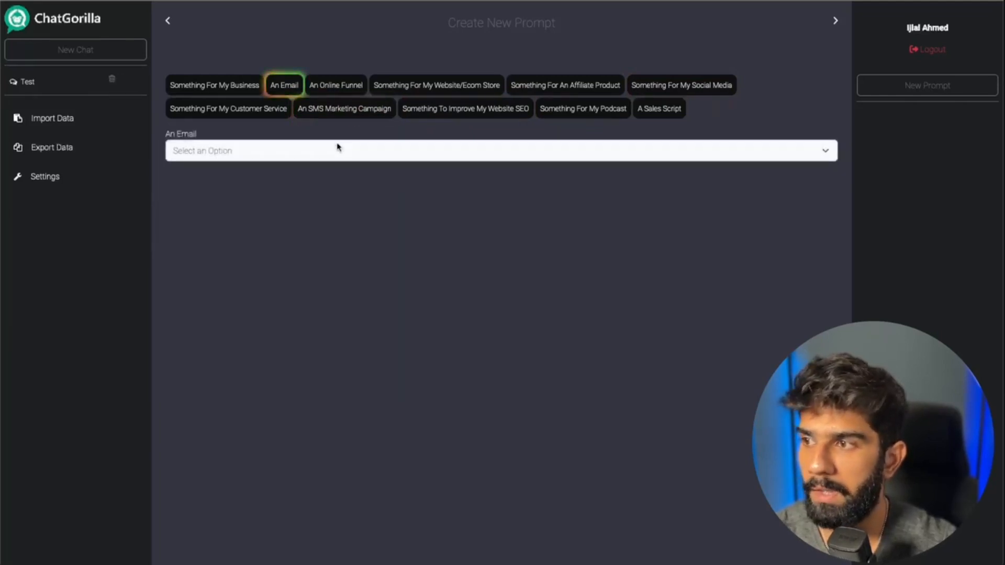
left_click(501, 151)
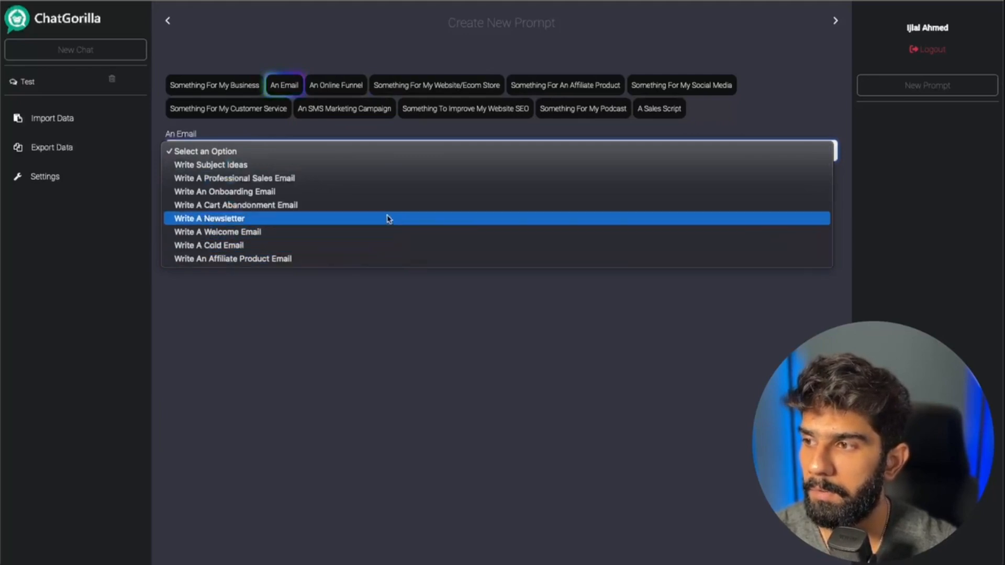
mouse_move(387, 205)
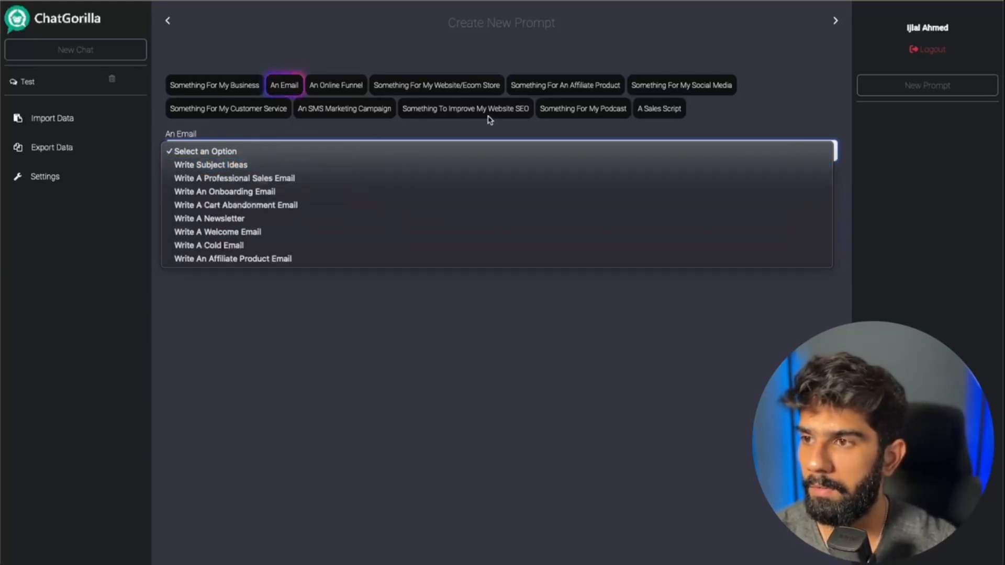
Step: Select Write A Newsletter under the email category and set its tone to enthusiastic
left_click(659, 108)
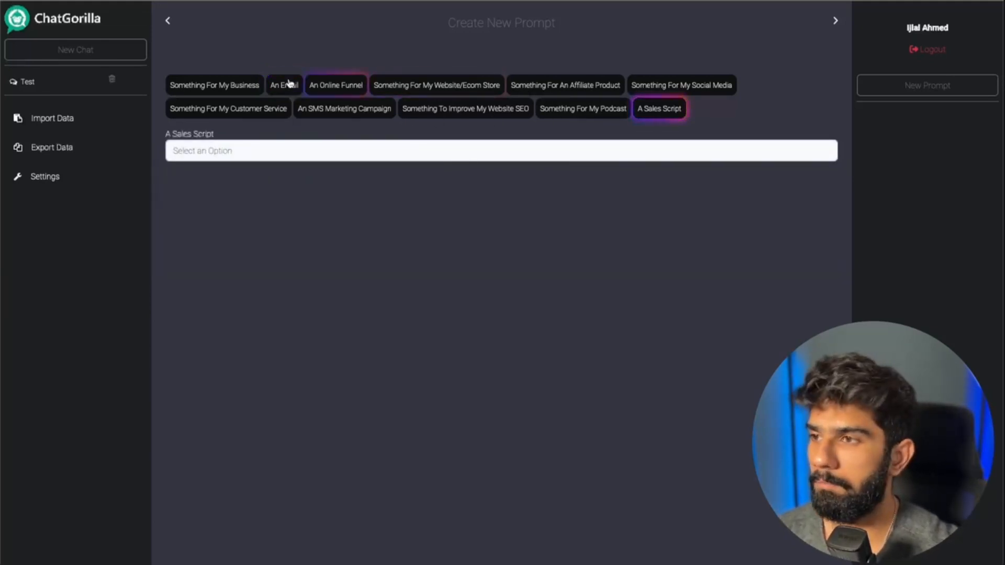
left_click(284, 85)
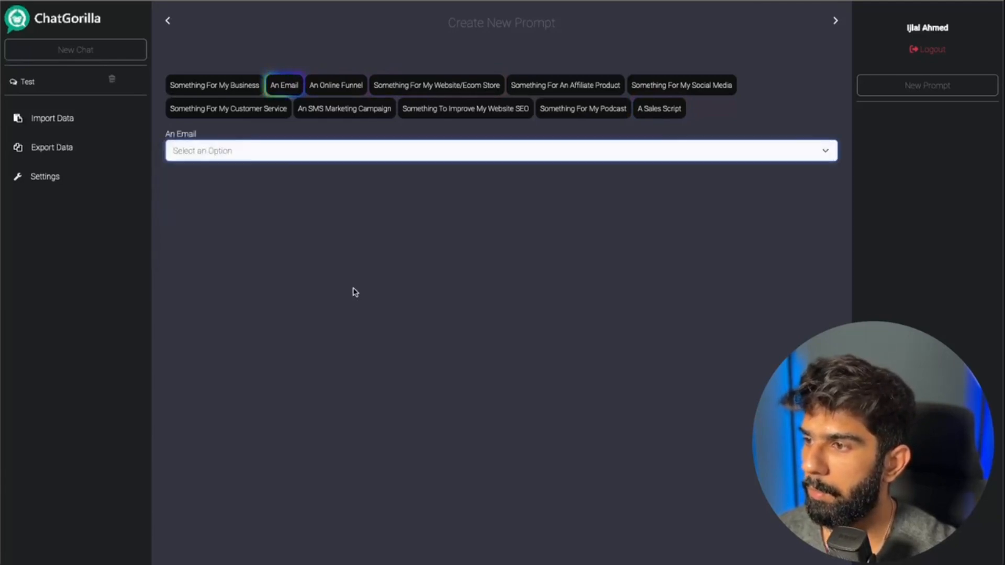
left_click(500, 149)
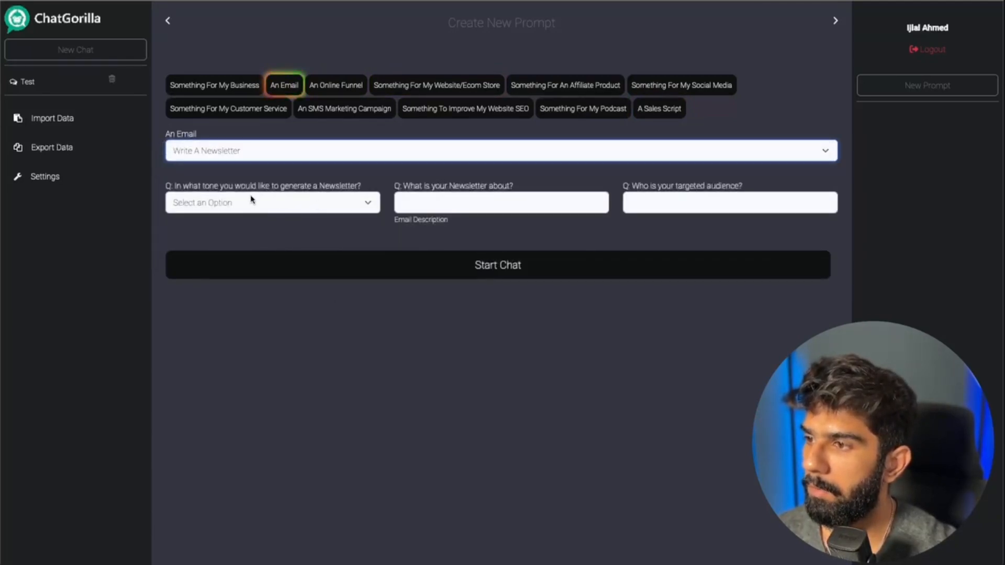
left_click(271, 202)
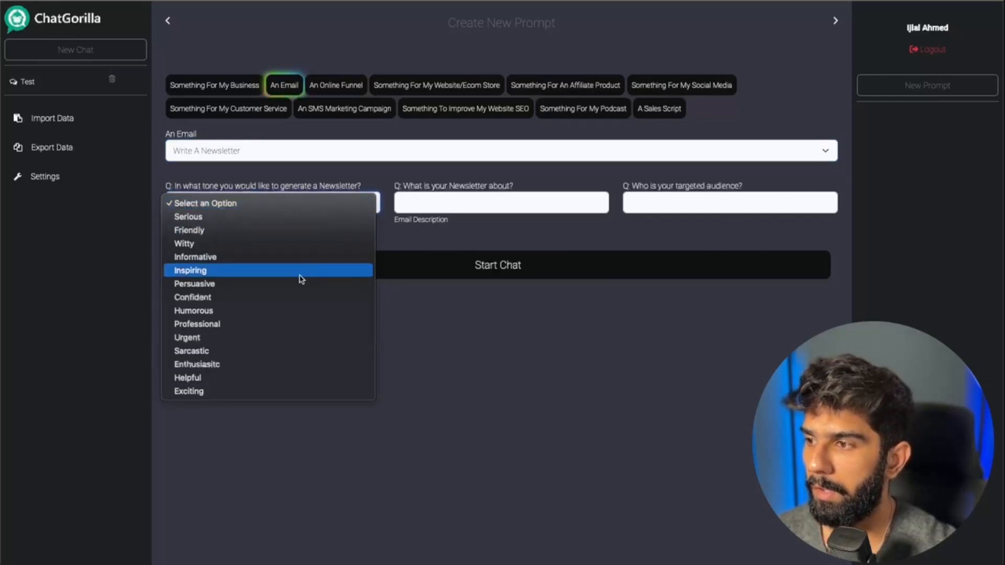
mouse_move(304, 324)
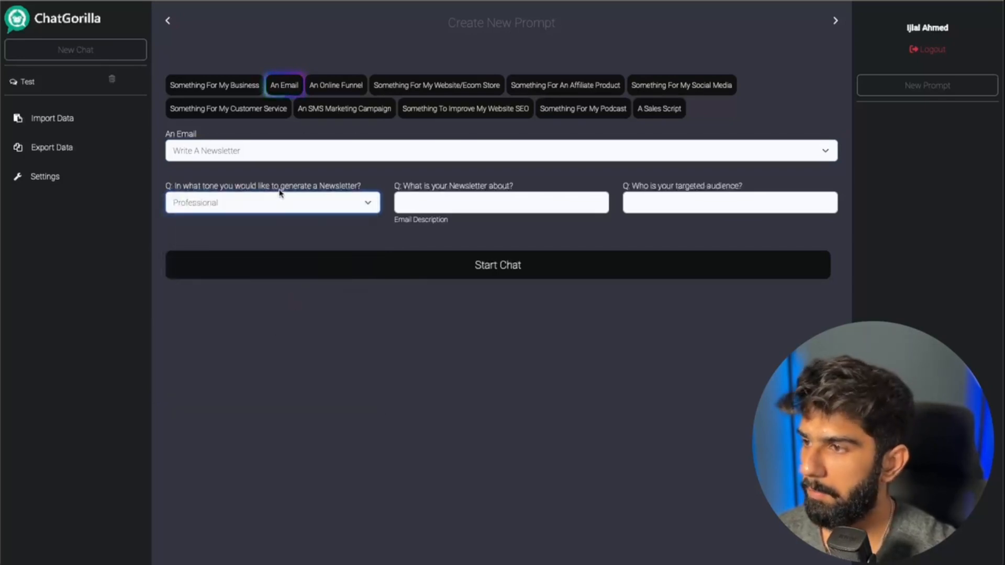
left_click(272, 202)
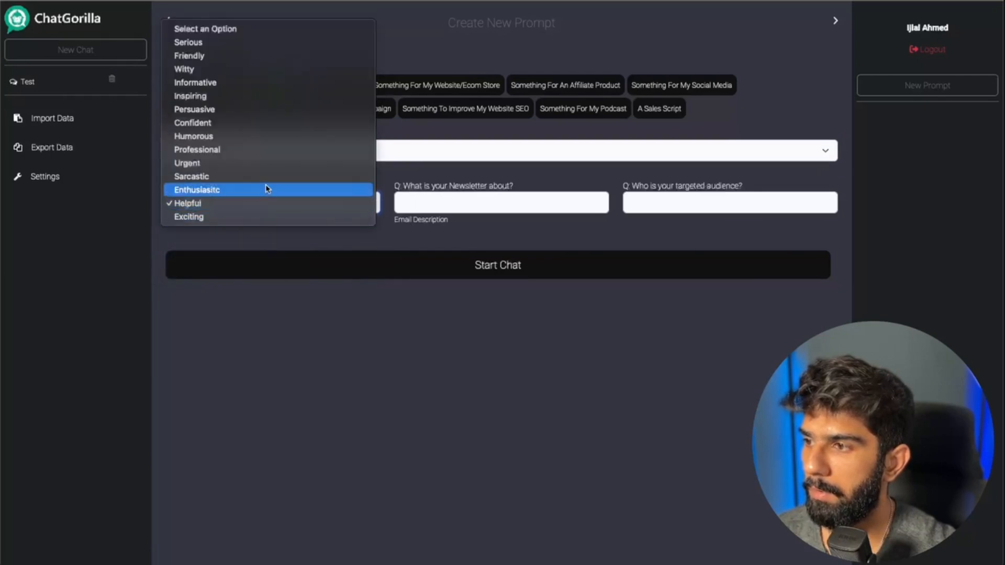
left_click(195, 190)
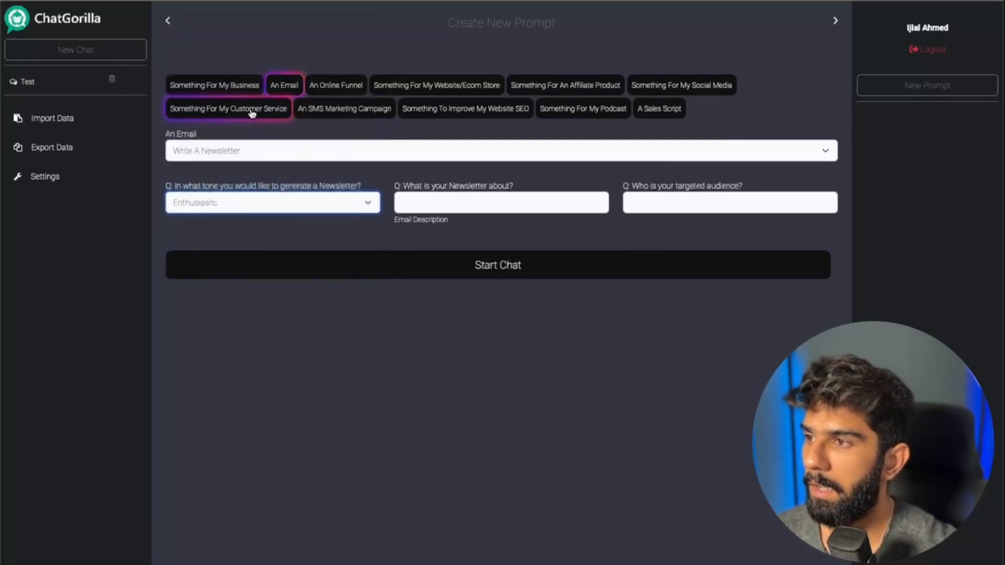
left_click(501, 149)
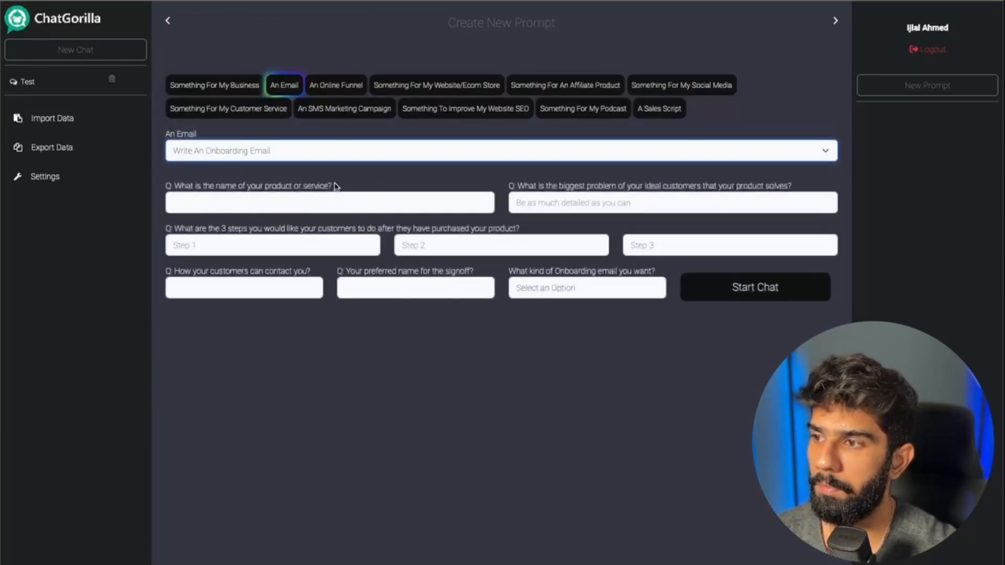
left_click(501, 151)
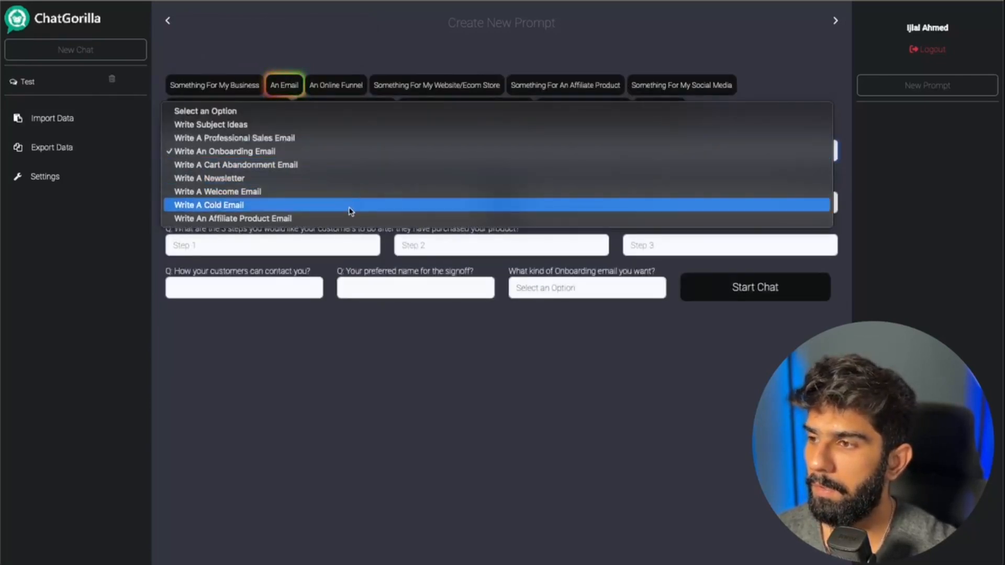
left_click(208, 204)
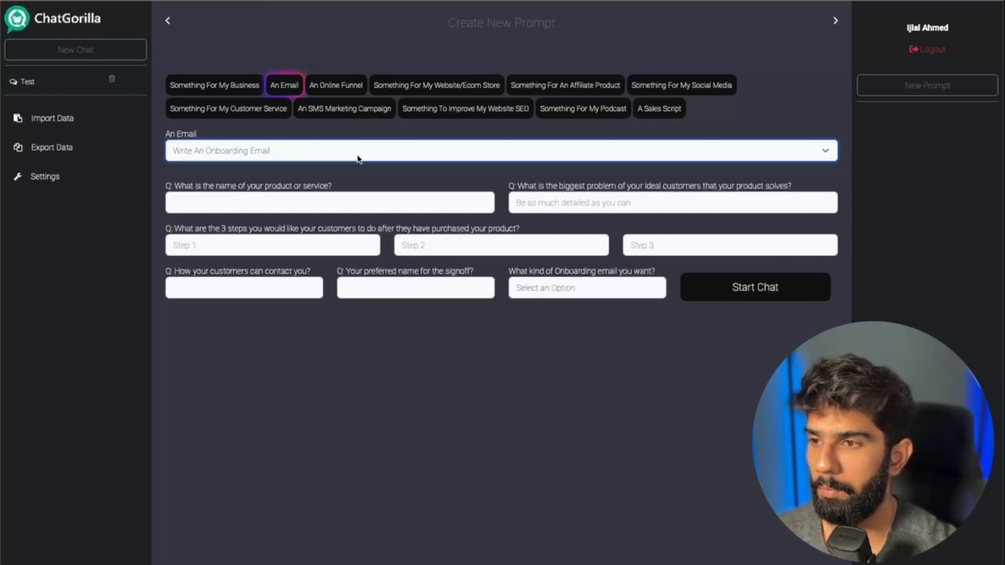
left_click(500, 151)
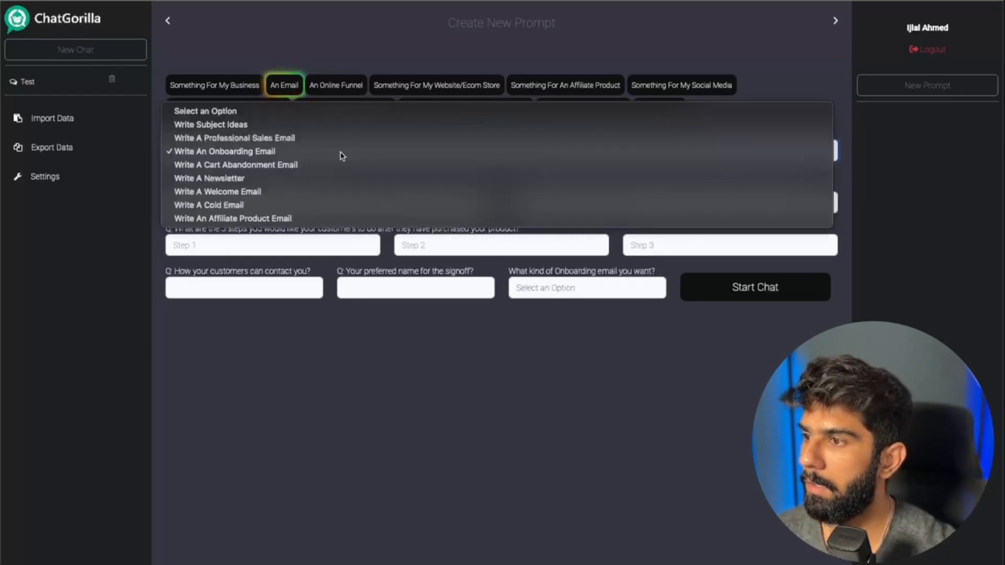
mouse_move(313, 181)
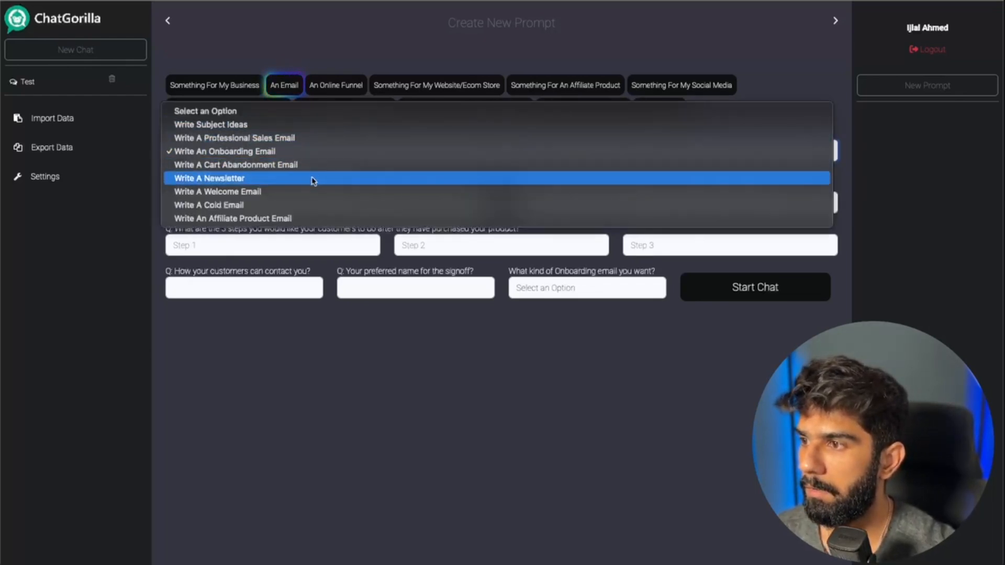
left_click(209, 178)
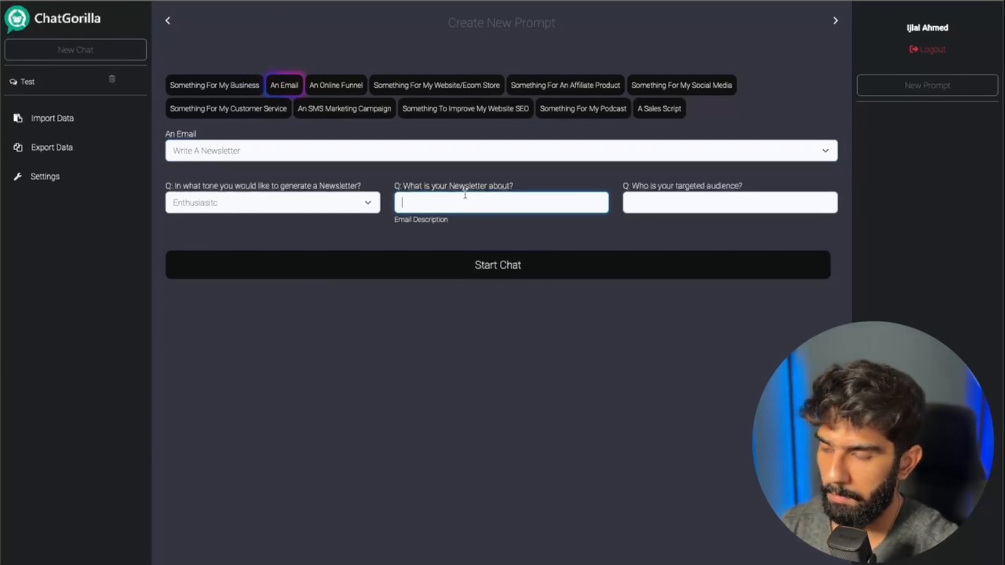
Step: Describe the newsletter as selling a whitelabel supplement, targeting fitness enthusiasts
type("I am sell")
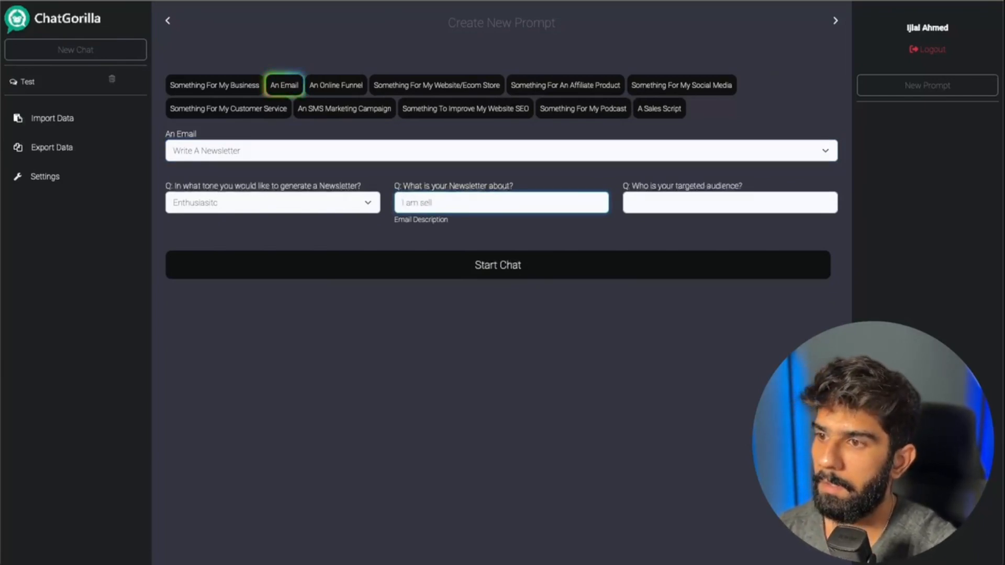
type("selling a w")
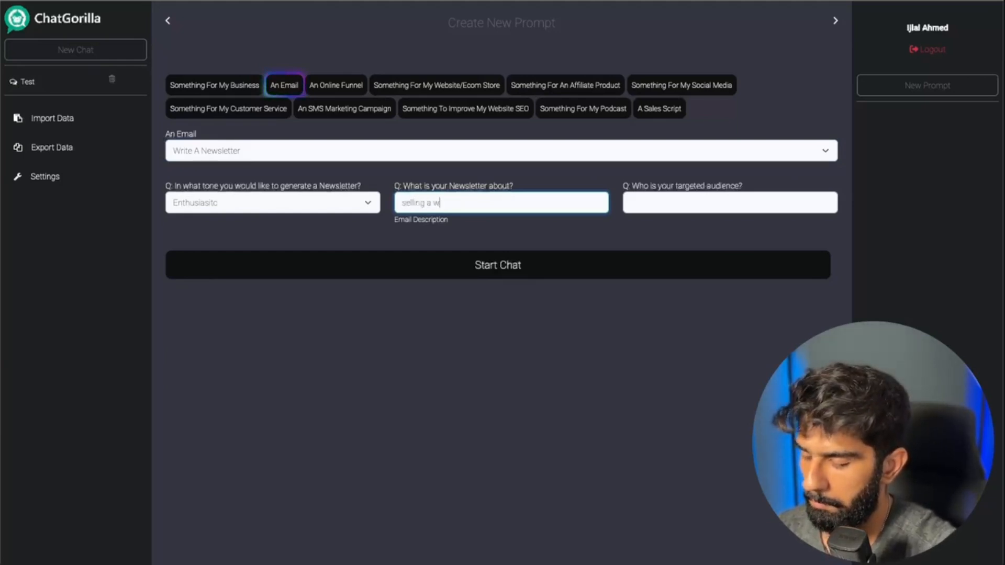
type("hitelabel supplement")
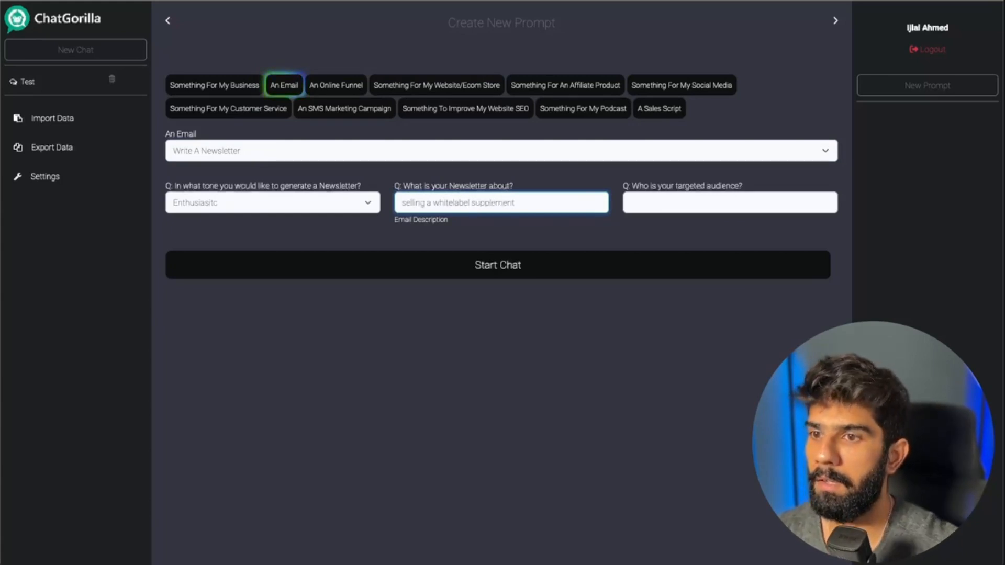
type("fitness enthusiasts")
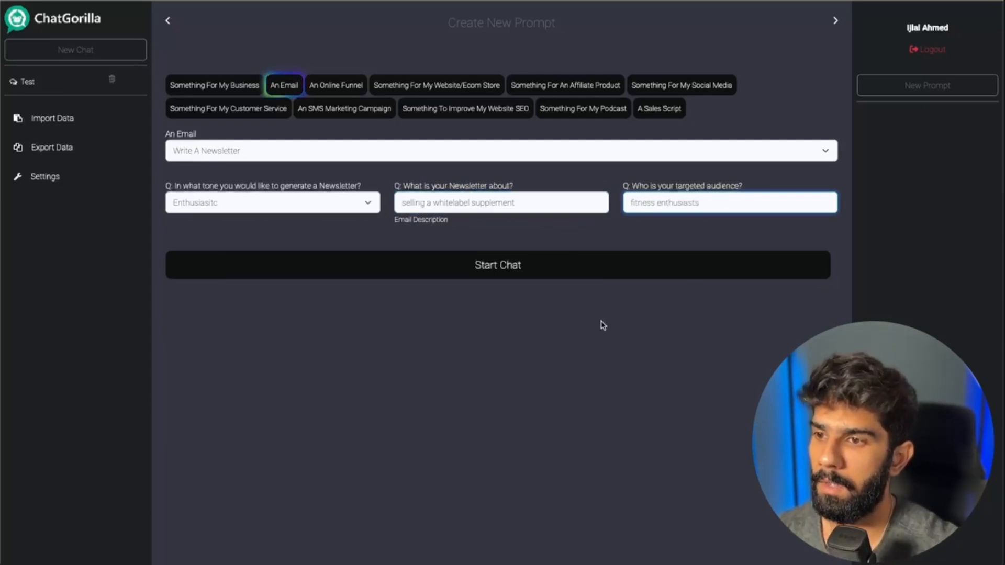
Step: Start a chat titled Test from the newsletter prompt to generate the email
left_click(497, 265)
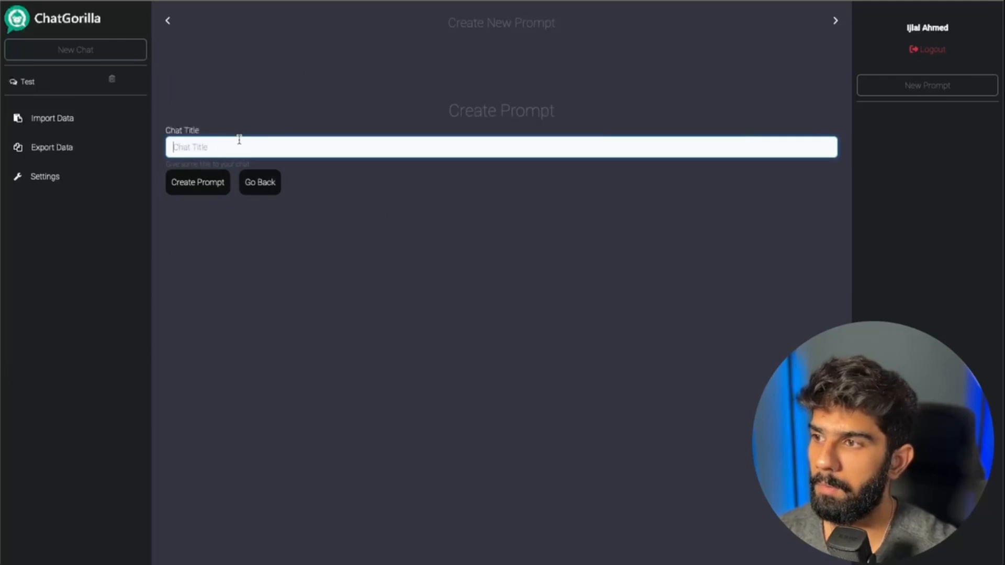
type("Test")
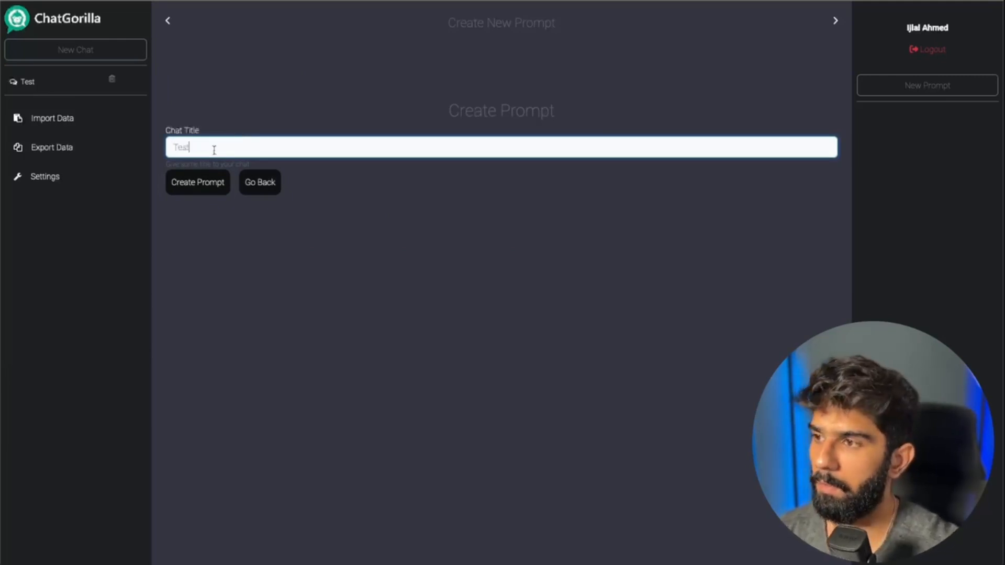
left_click(198, 182)
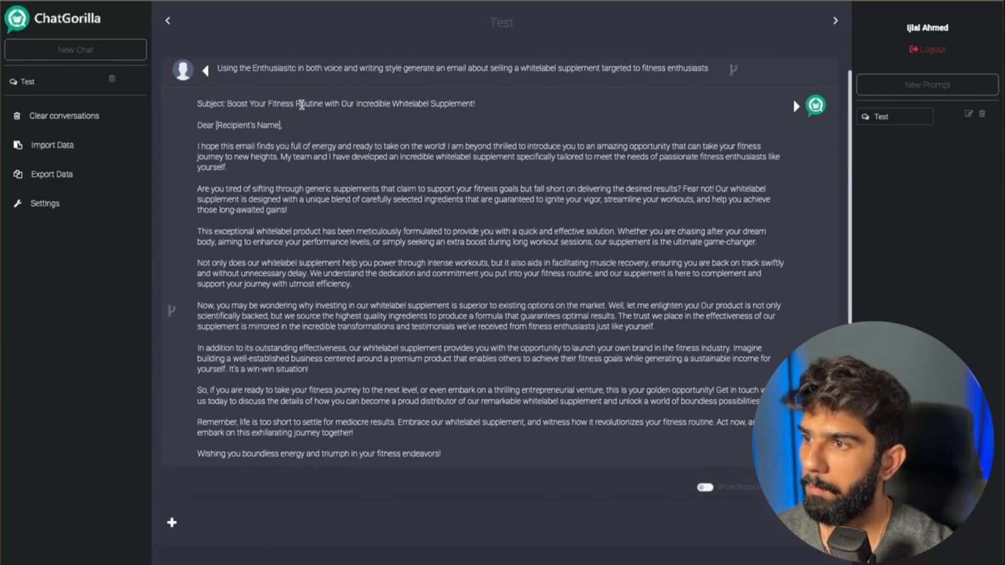
left_click_drag(226, 104, 432, 104)
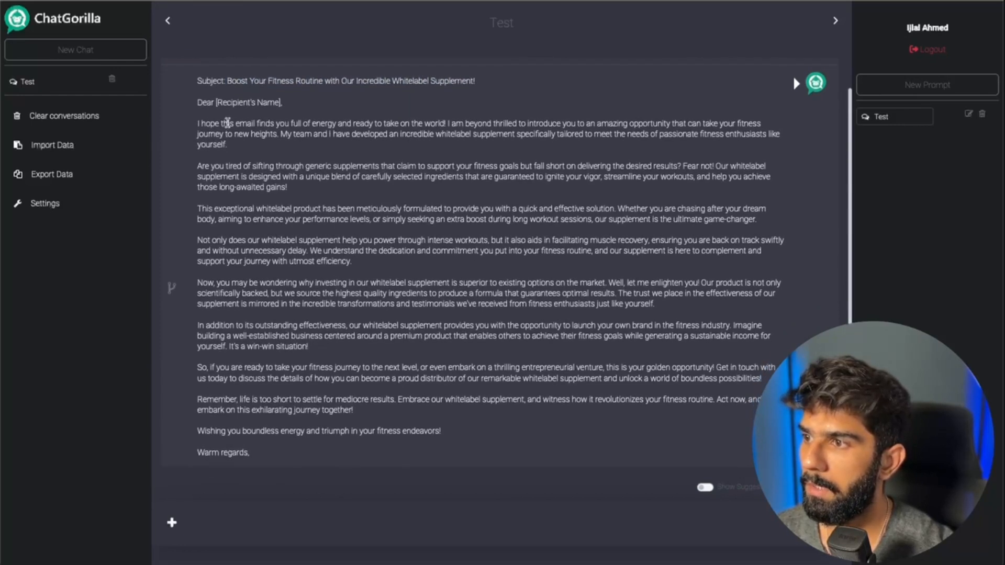
scroll("down", 3)
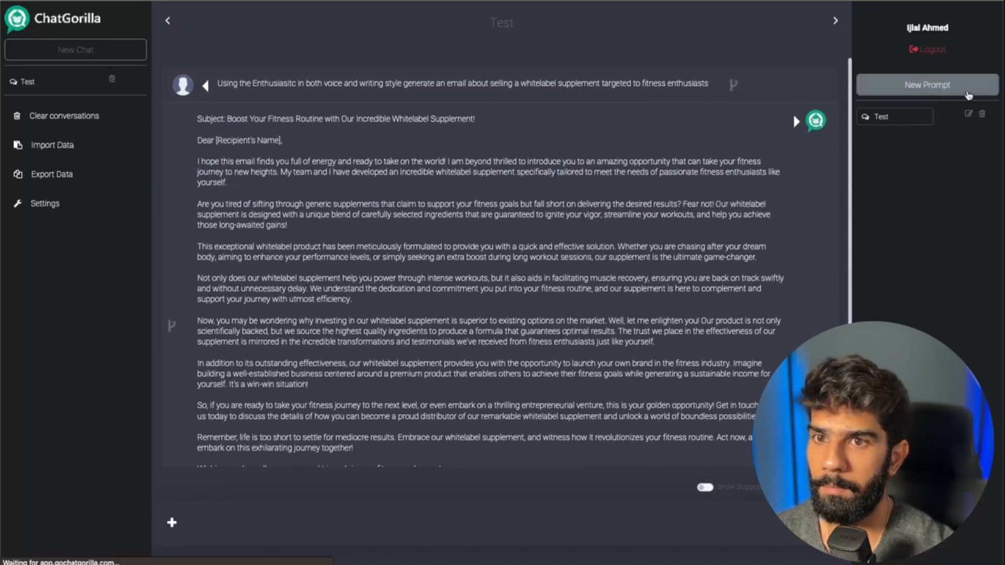
Step: Start a new prompt and browse affiliate product, customer service and website/ecom store options
left_click(926, 84)
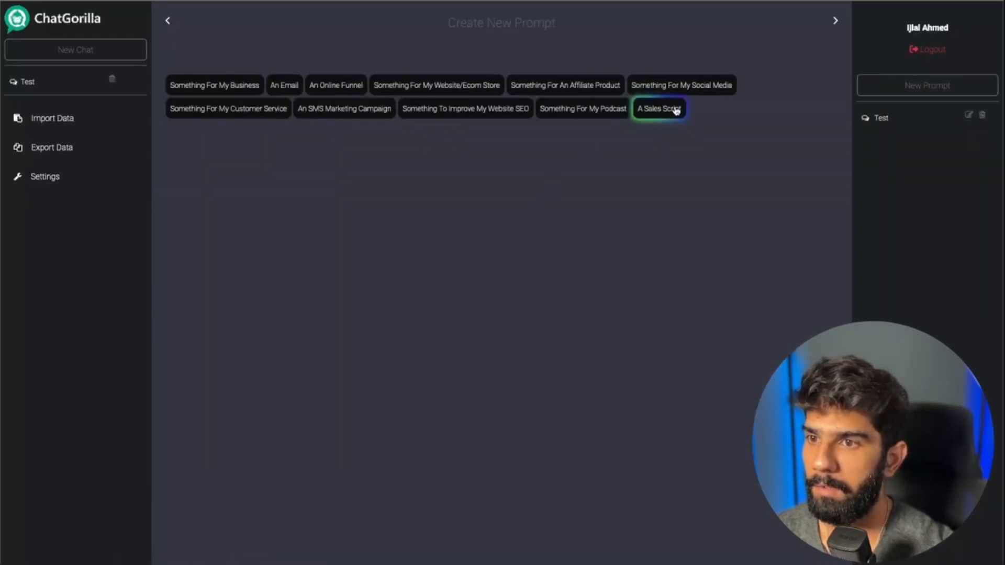
left_click(564, 84)
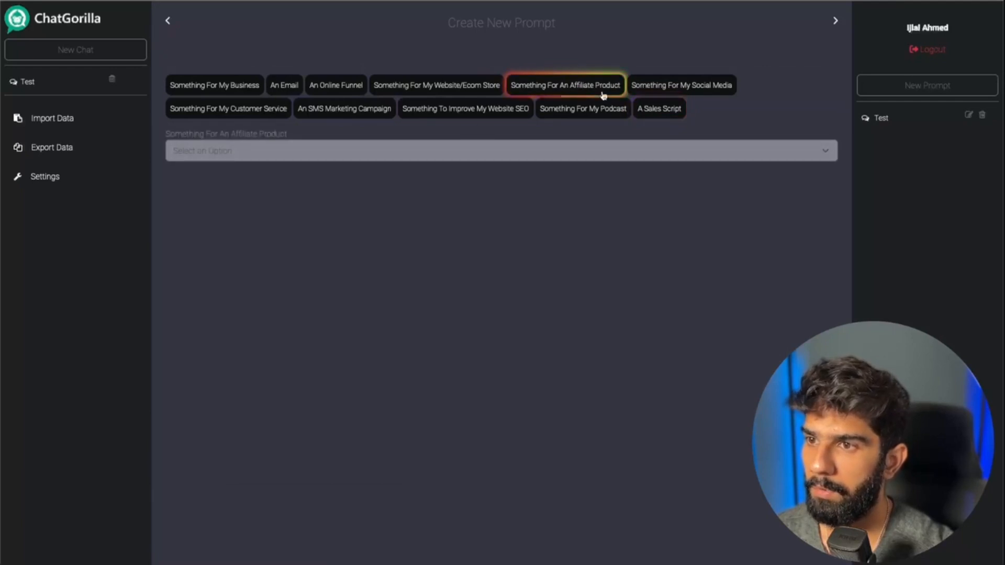
left_click(500, 151)
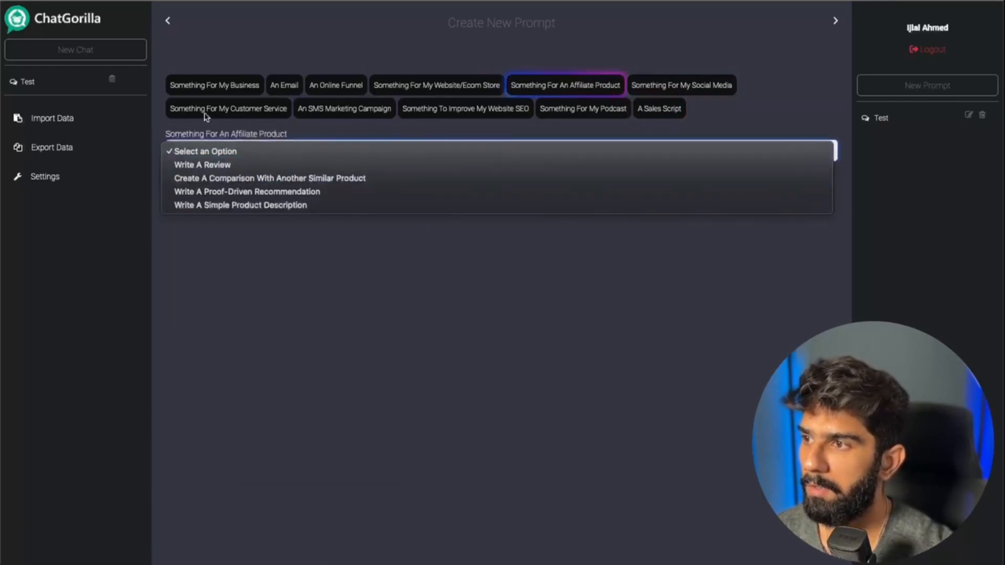
left_click(228, 108)
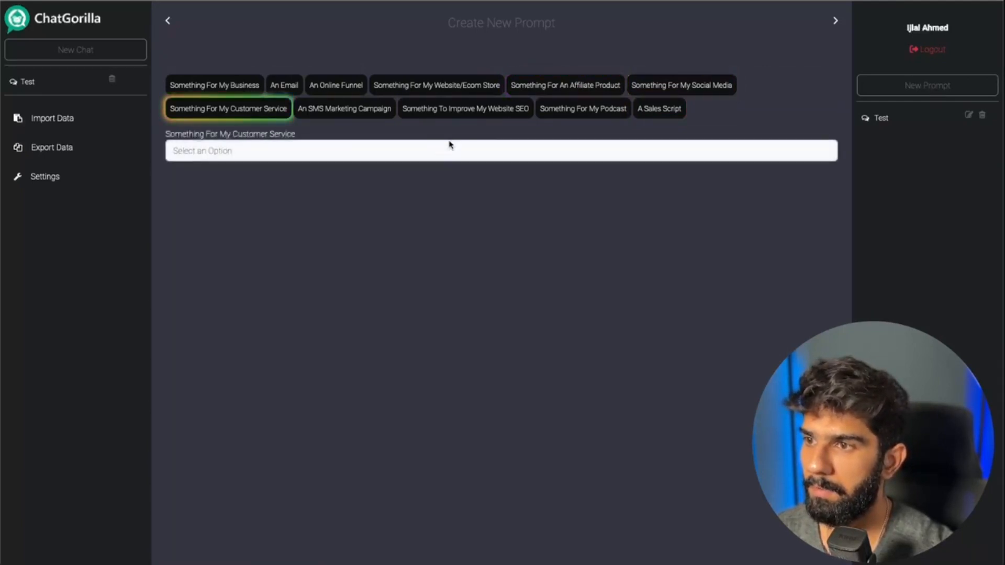
left_click(436, 85)
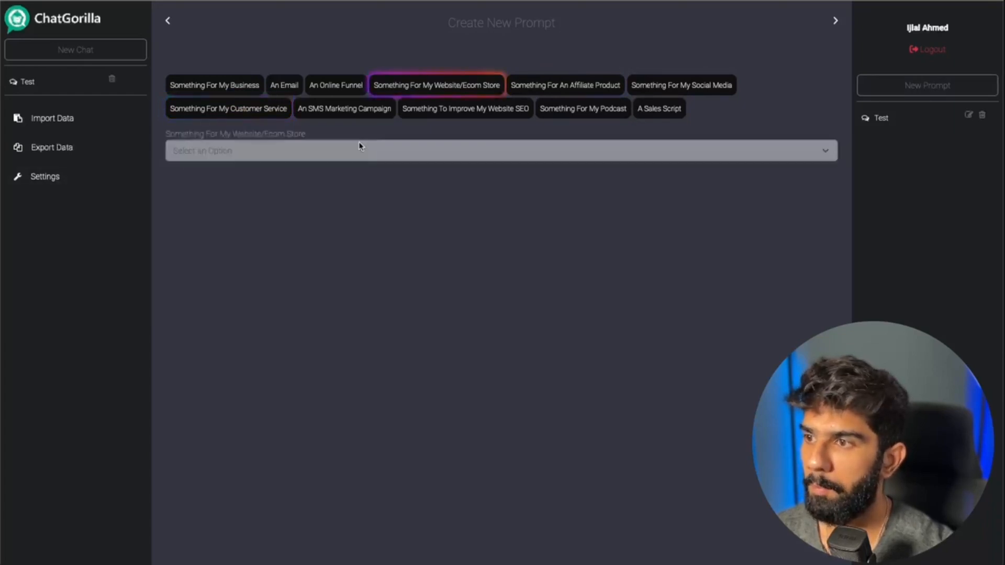
left_click(501, 150)
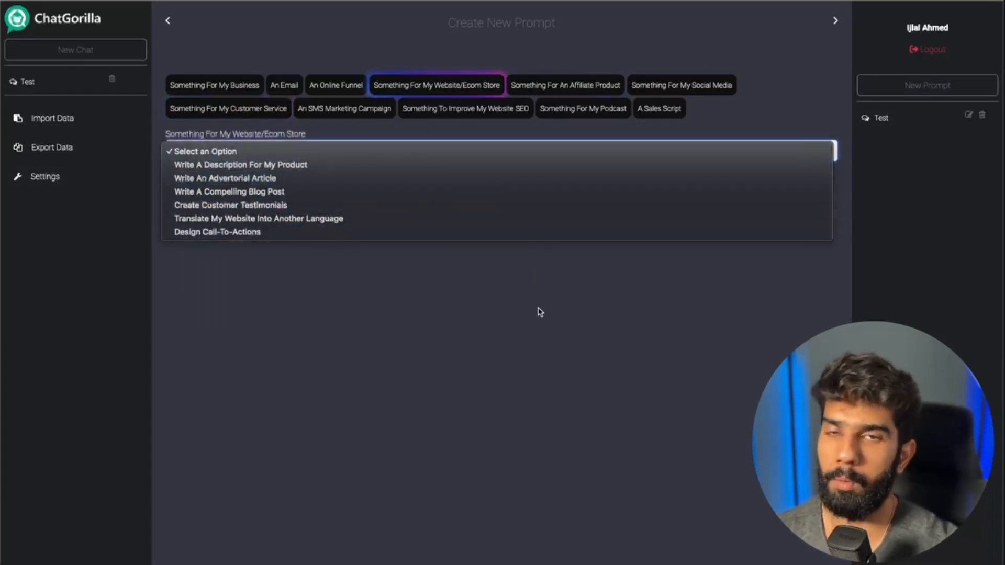